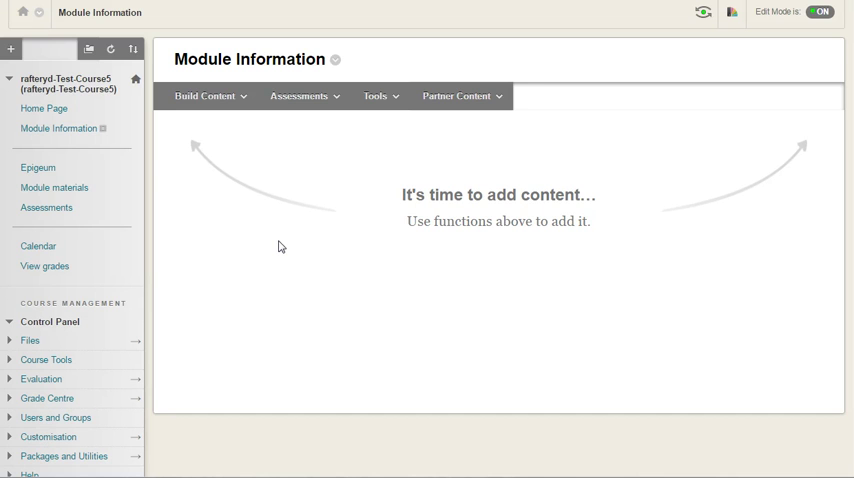
- Show the Build Content menu for the Module Information area
click(204, 96)
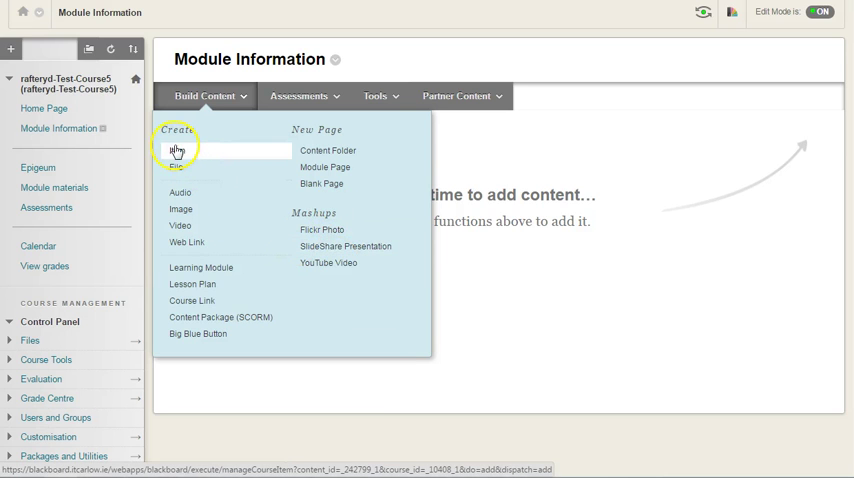
mouse_move(178, 152)
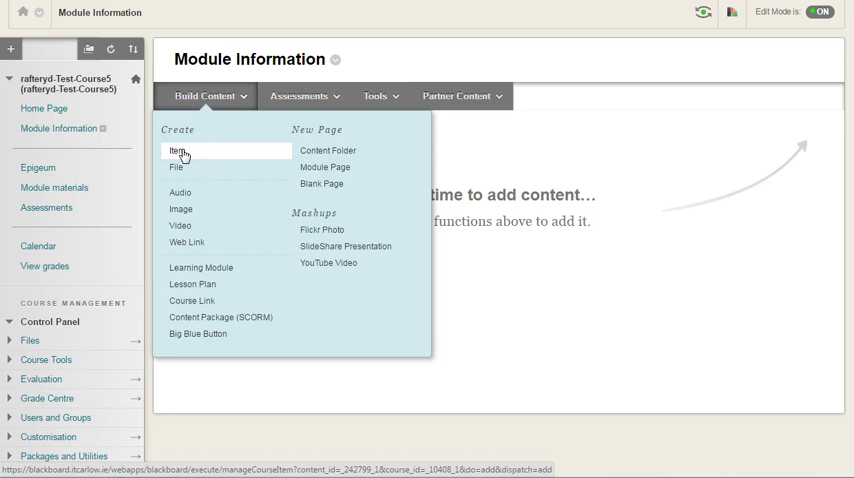
- Start a new Item and launch the YouTube Video mashup search from its editor
click(178, 152)
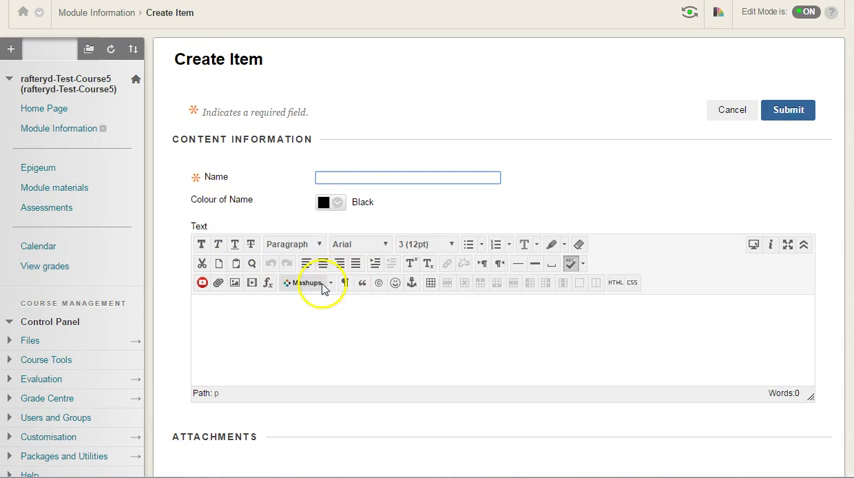
click(304, 284)
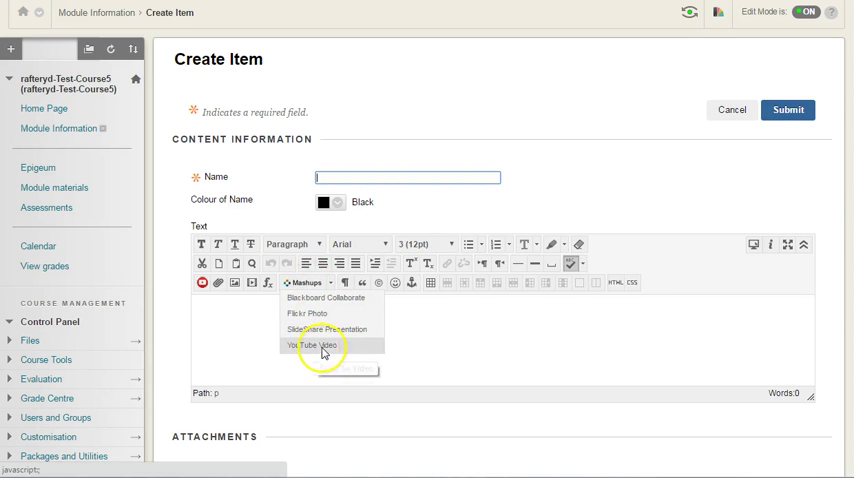
mouse_move(320, 344)
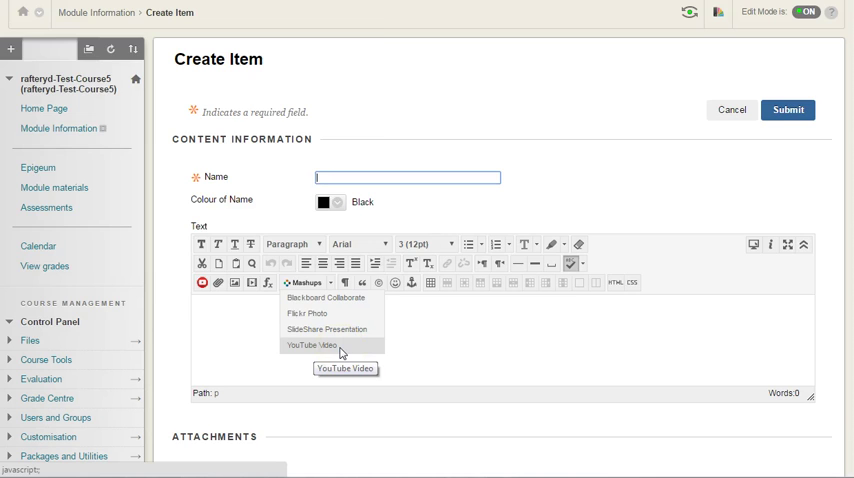
click(312, 344)
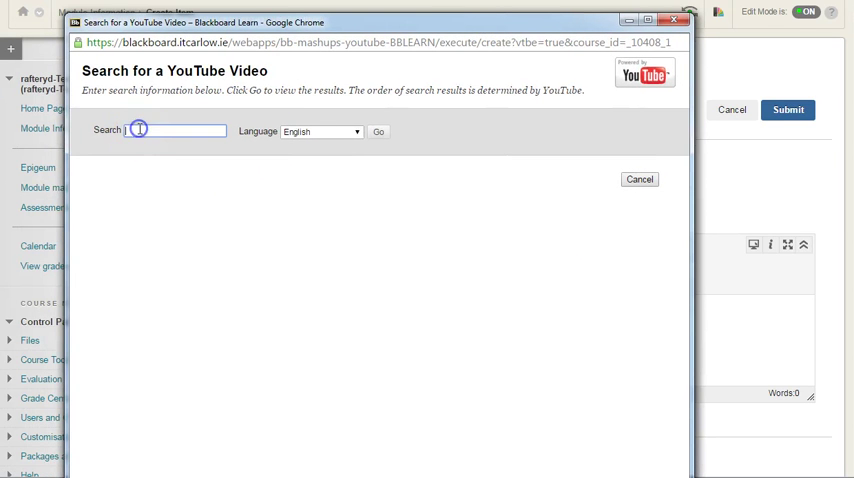
- Search YouTube for 'Hans Rosling' and get the list of matching videos
text(Hans Rosling)
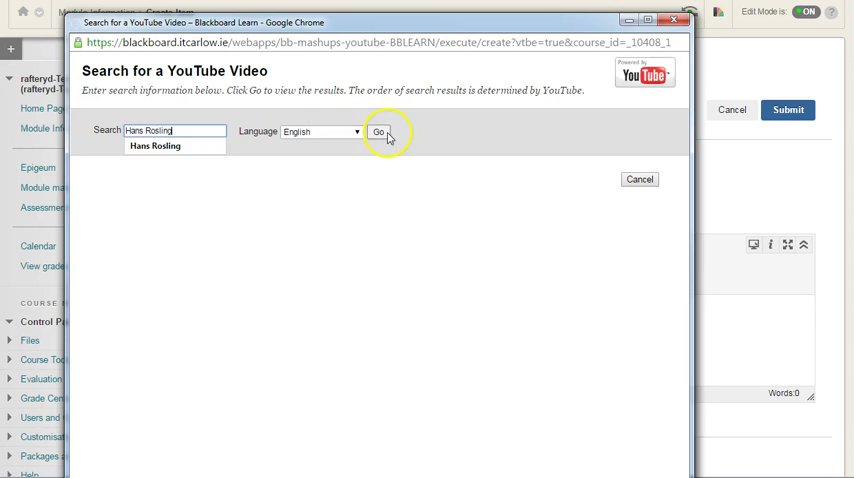
click(378, 132)
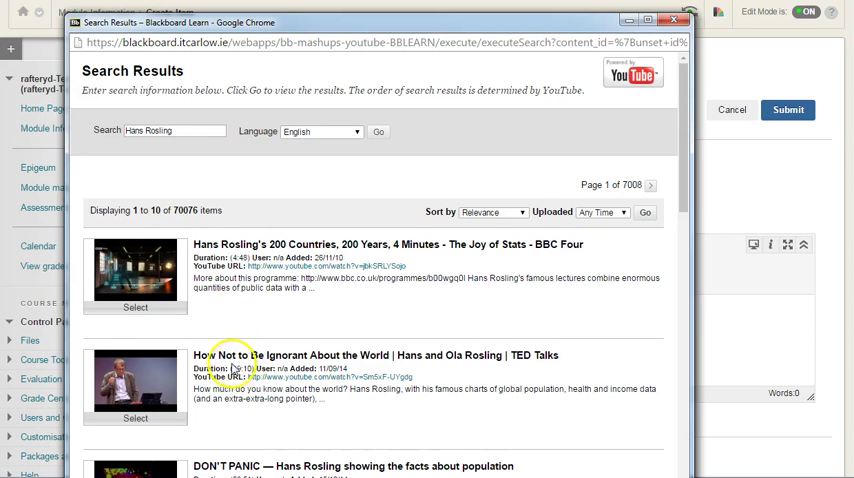
- Select '200 Countries, 200 Years', set View to Embed Video with Show YouTube URL Yes, and insert it
click(136, 308)
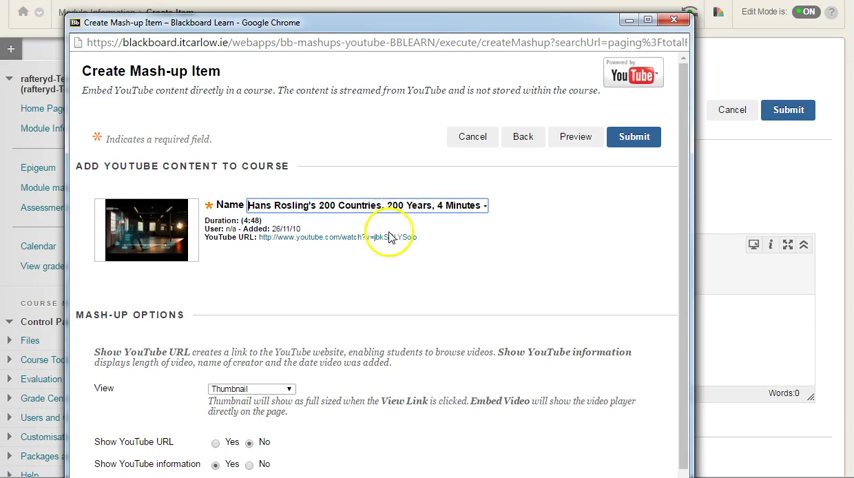
scroll(down, 3)
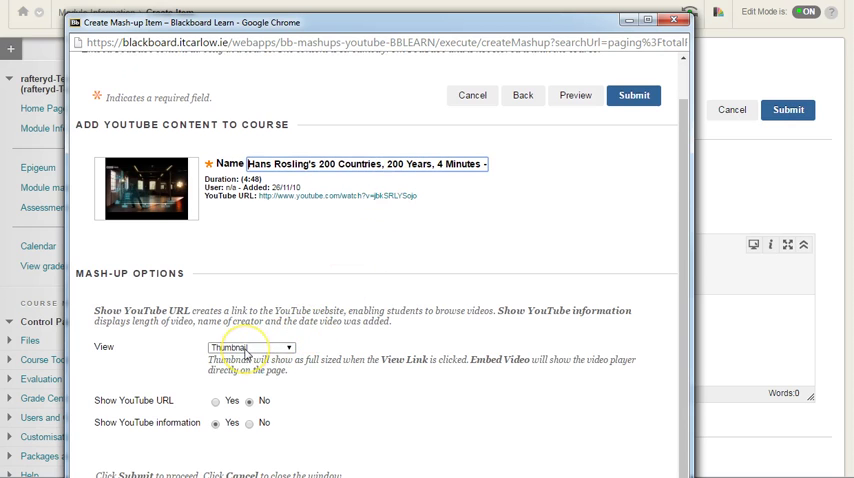
click(250, 348)
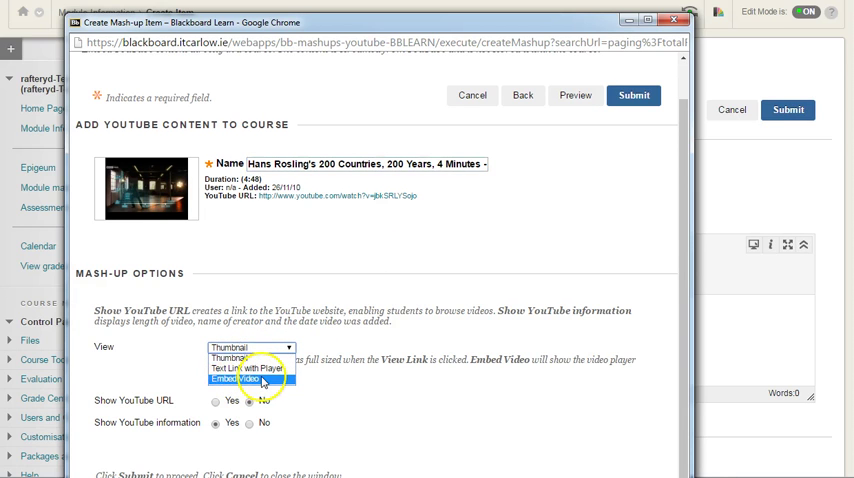
click(248, 380)
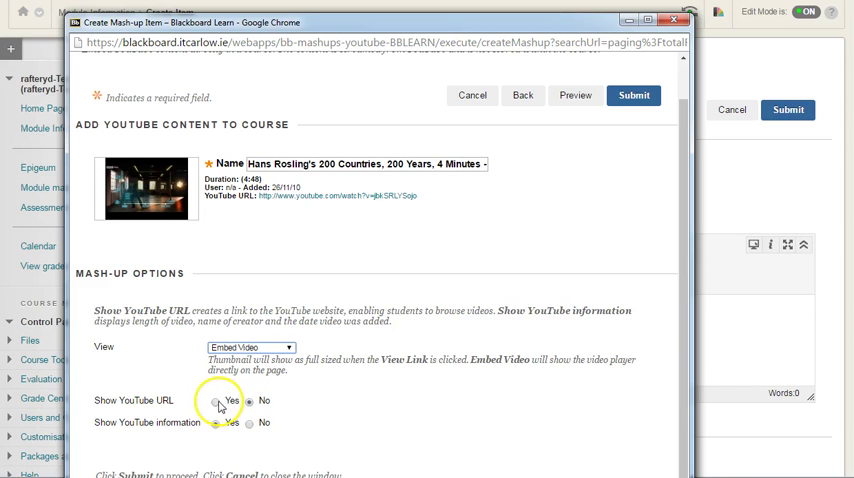
click(216, 400)
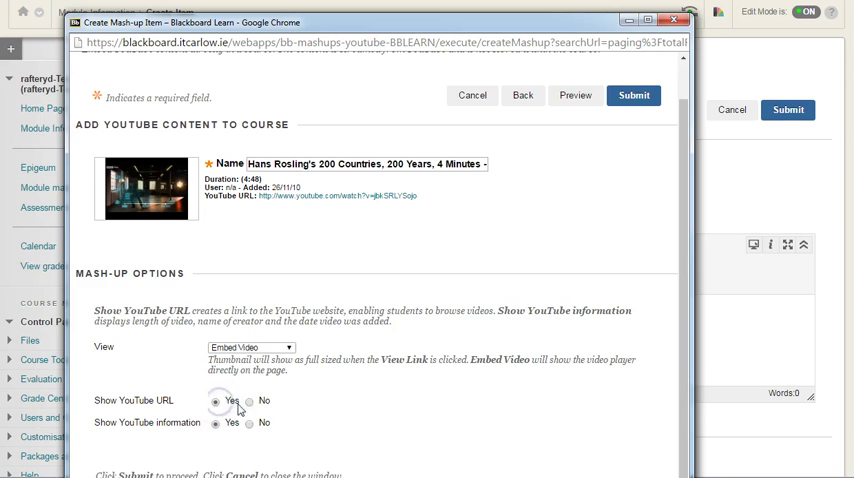
click(248, 424)
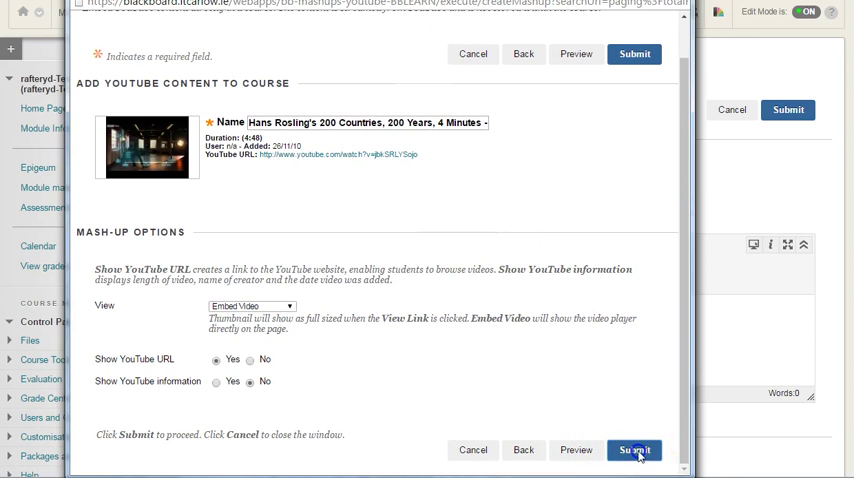
click(634, 450)
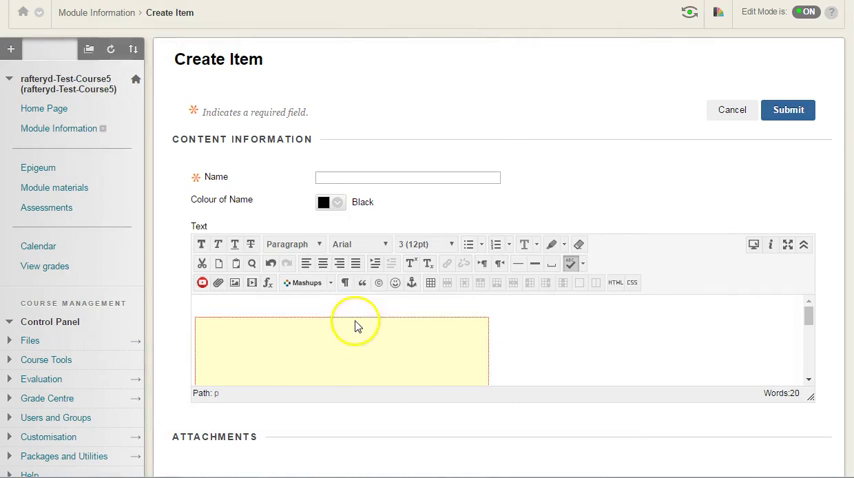
- Enter 'Watch this video' as the item's Name
click(408, 176)
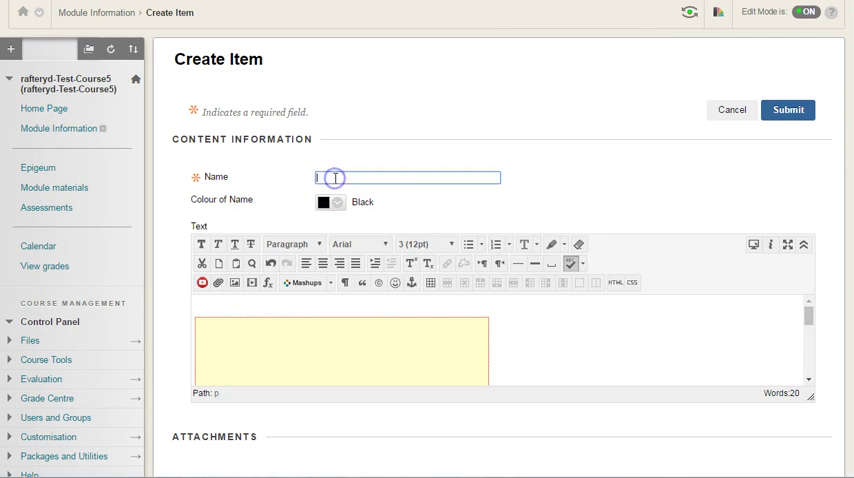
click(332, 176)
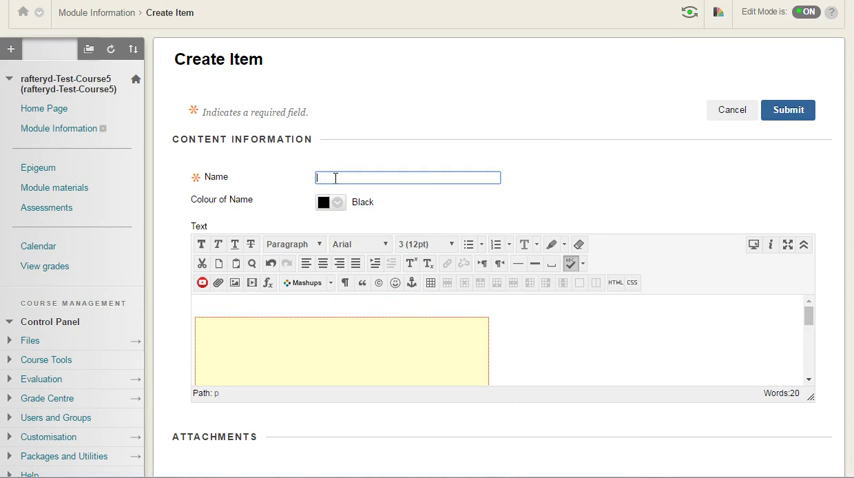
text(Watch this video)
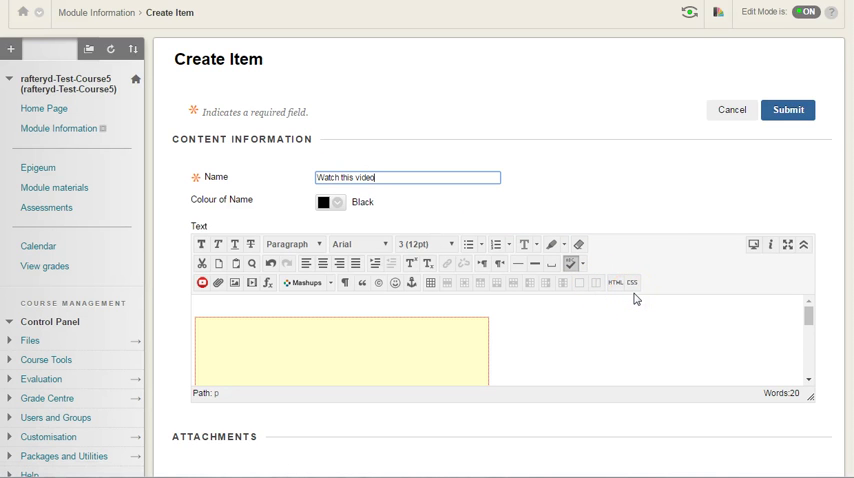
scroll(down, 3)
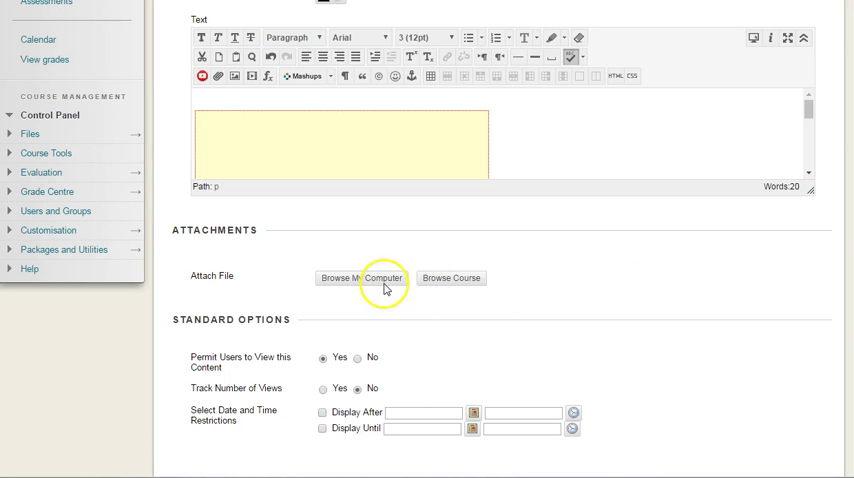
- Submit the item so it appears in Module Information with the embedded video
scroll(down, 3)
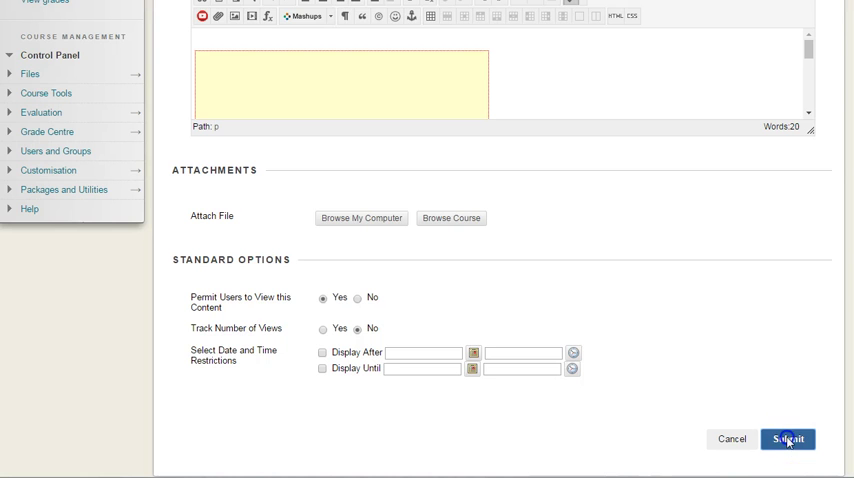
click(788, 440)
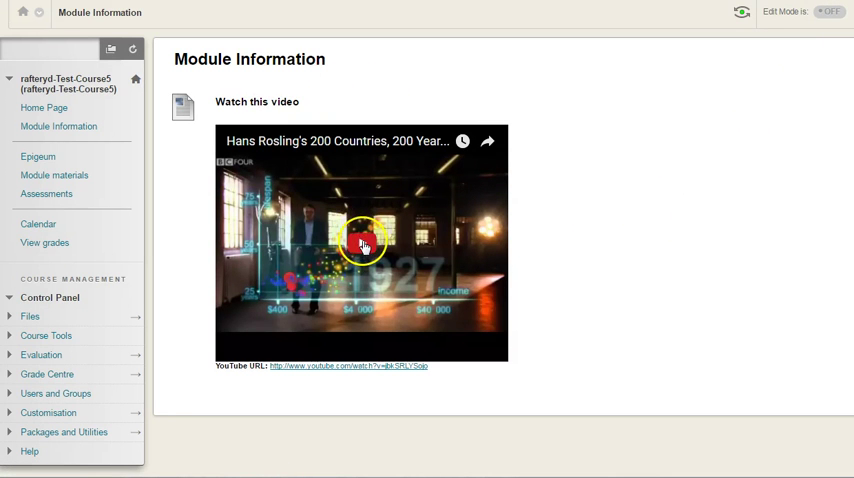
- Play the embedded Rosling video to confirm it works on the page
click(362, 244)
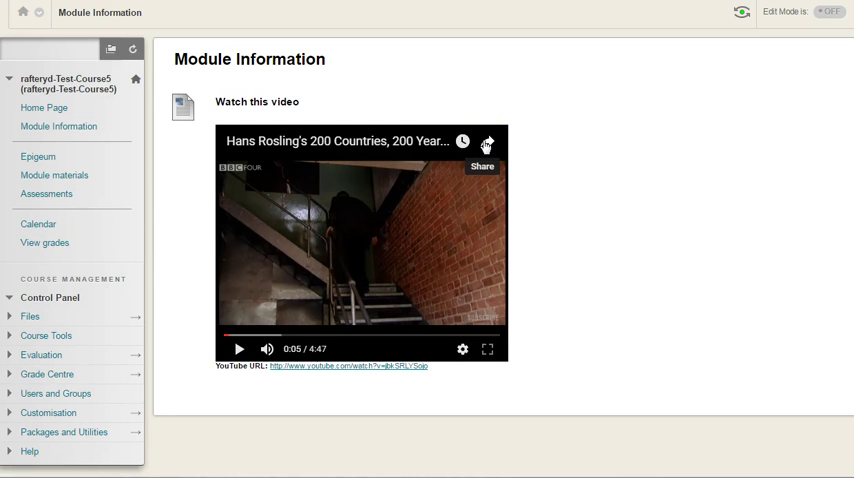
mouse_move(382, 368)
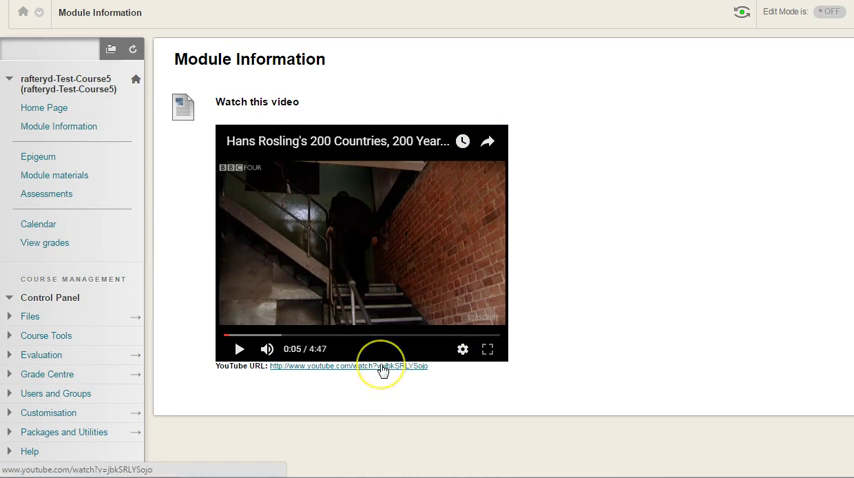